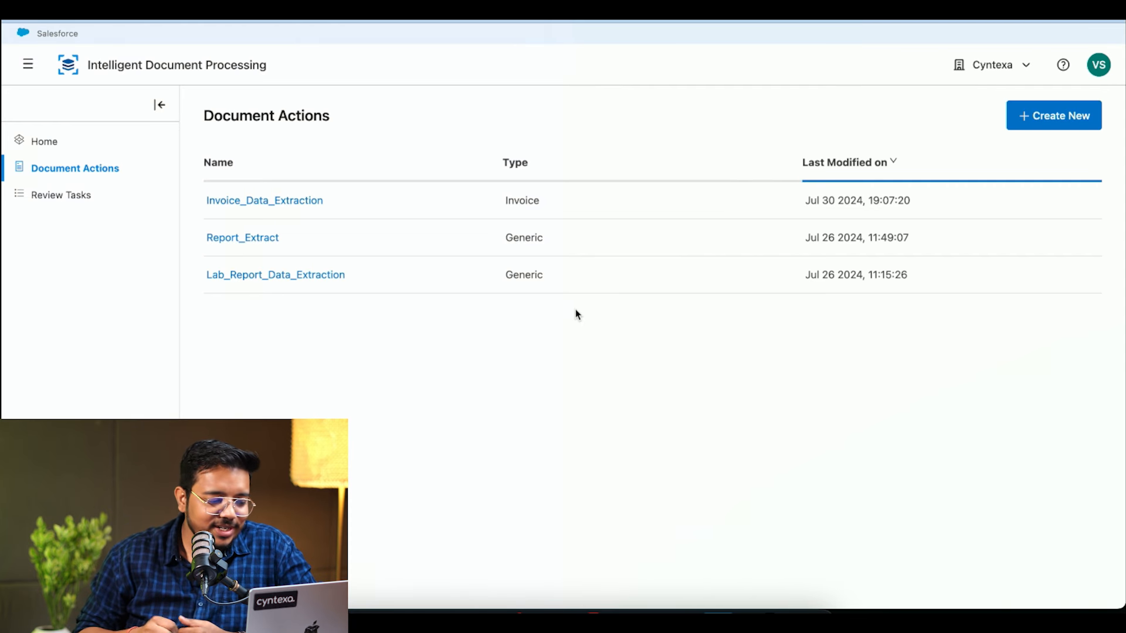
pyautogui.moveTo(261, 279)
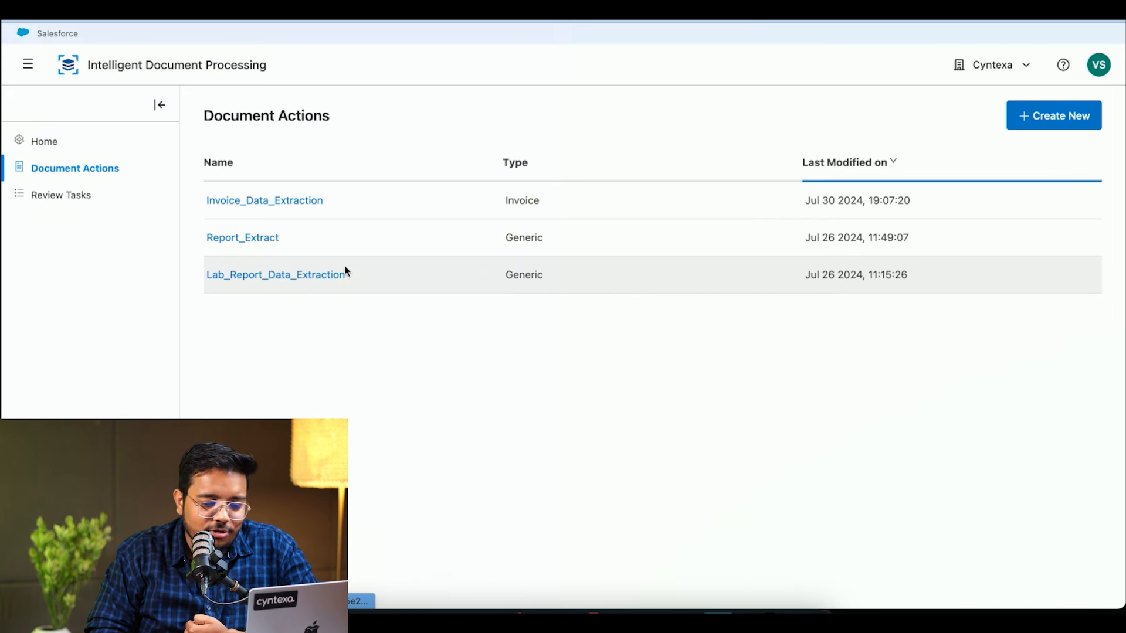
# Step: Open the Lab_Report_Data_Extraction document action from the Document Actions list
pyautogui.click(277, 275)
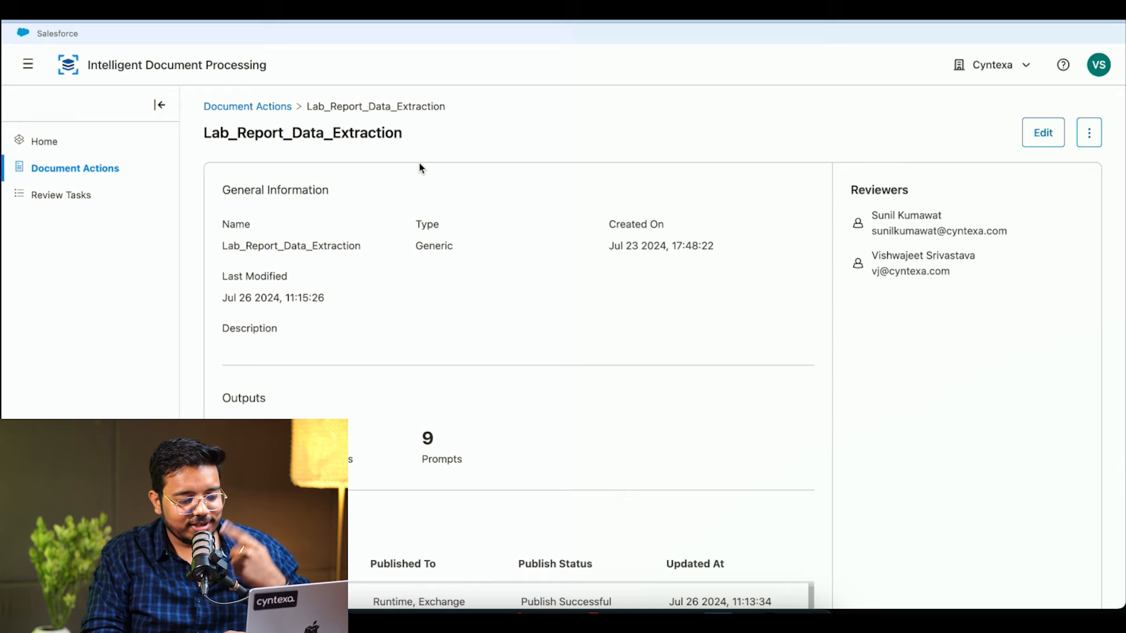
pyautogui.moveTo(548, 292)
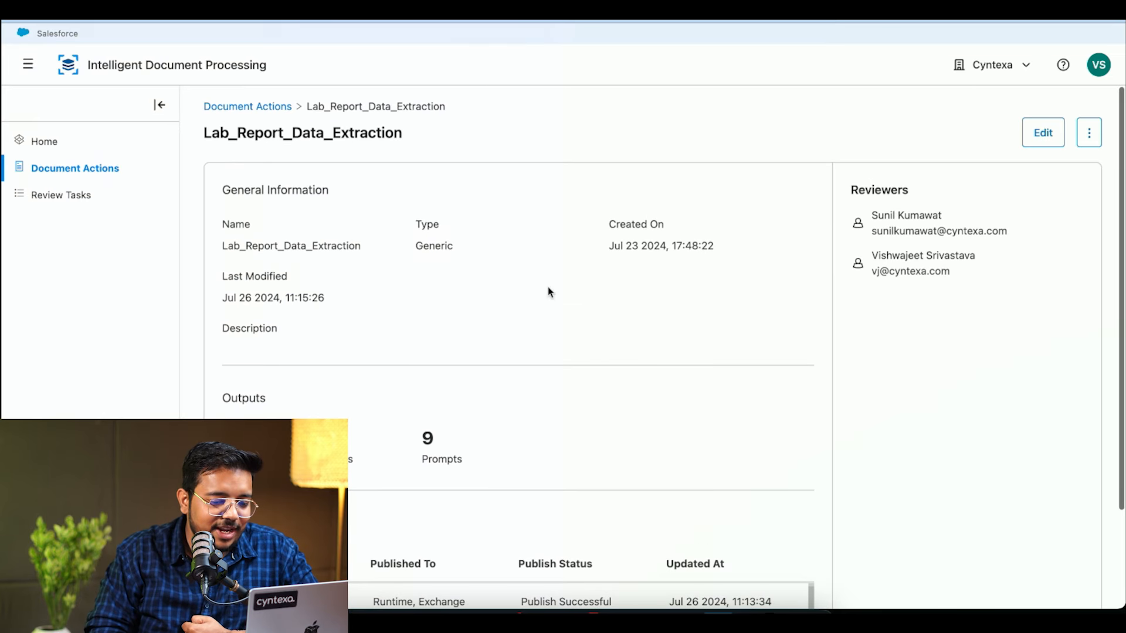
# Step: Switch the action to edit mode and upload the H001.pdf lab report for test extraction
pyautogui.click(1041, 133)
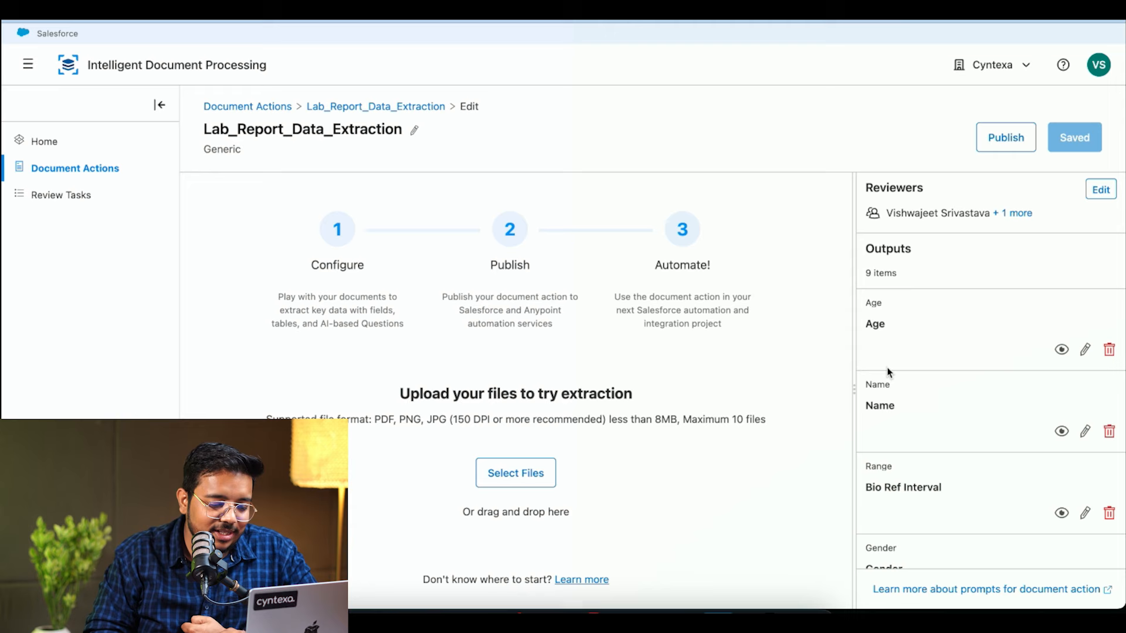
pyautogui.scroll(-3)
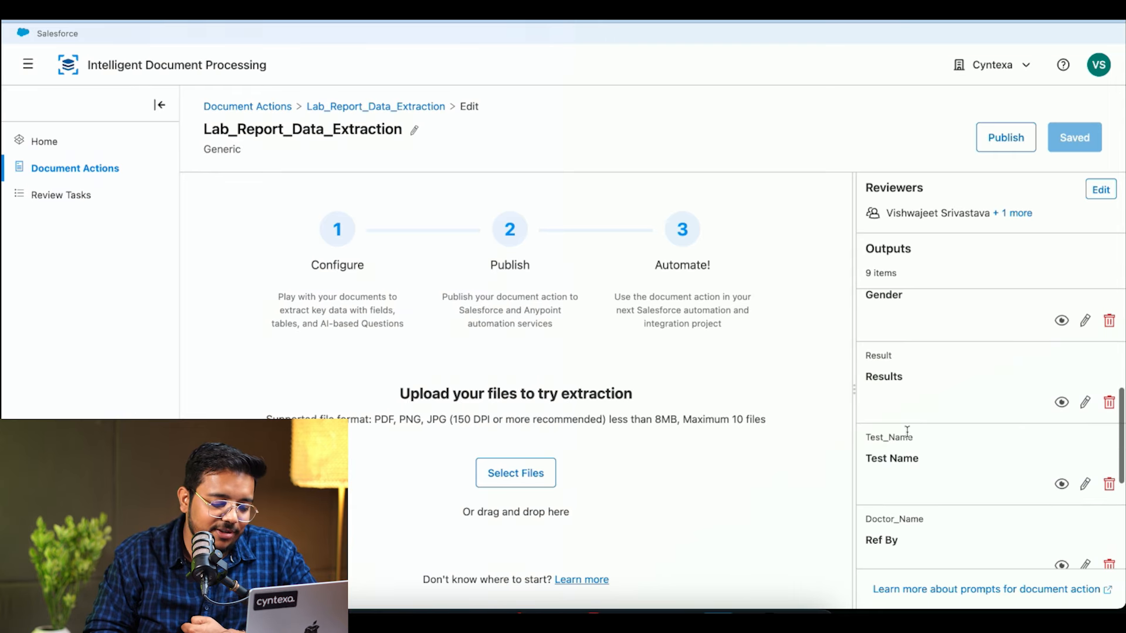
pyautogui.click(514, 473)
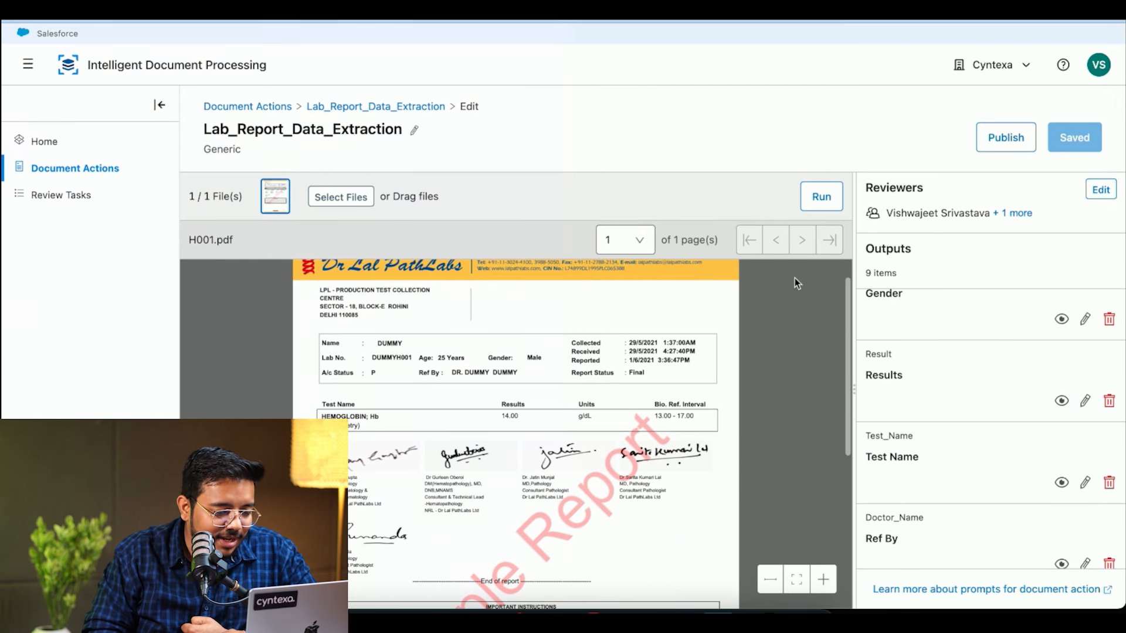
# Step: Run extraction on H001.pdf, finding all 9 outputs with confidence scores and values
pyautogui.click(809, 196)
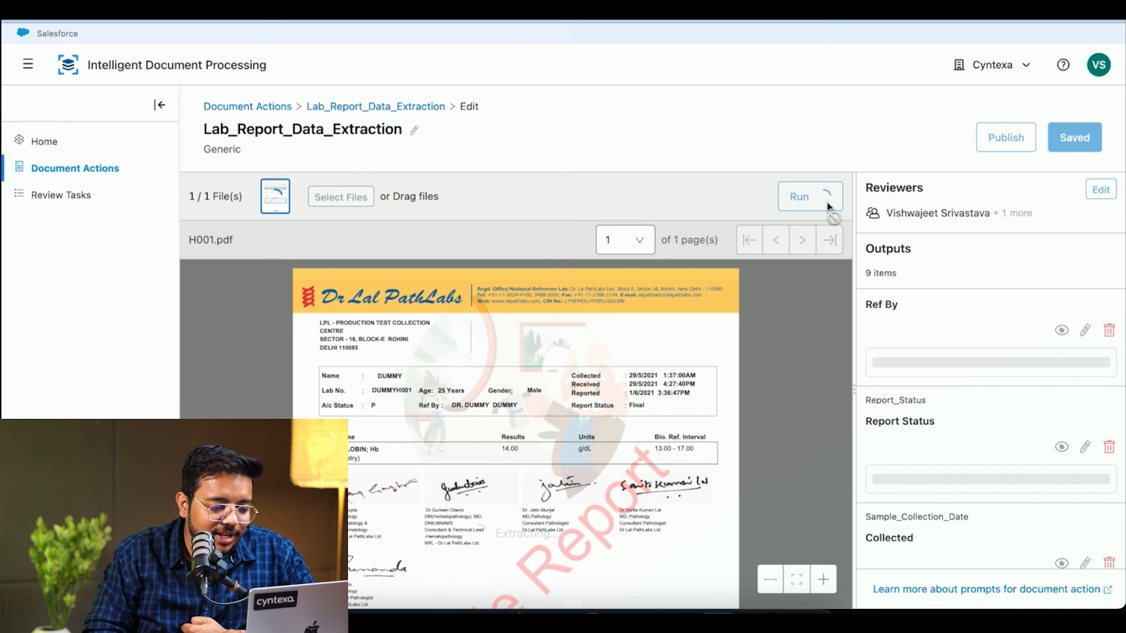
pyautogui.click(810, 196)
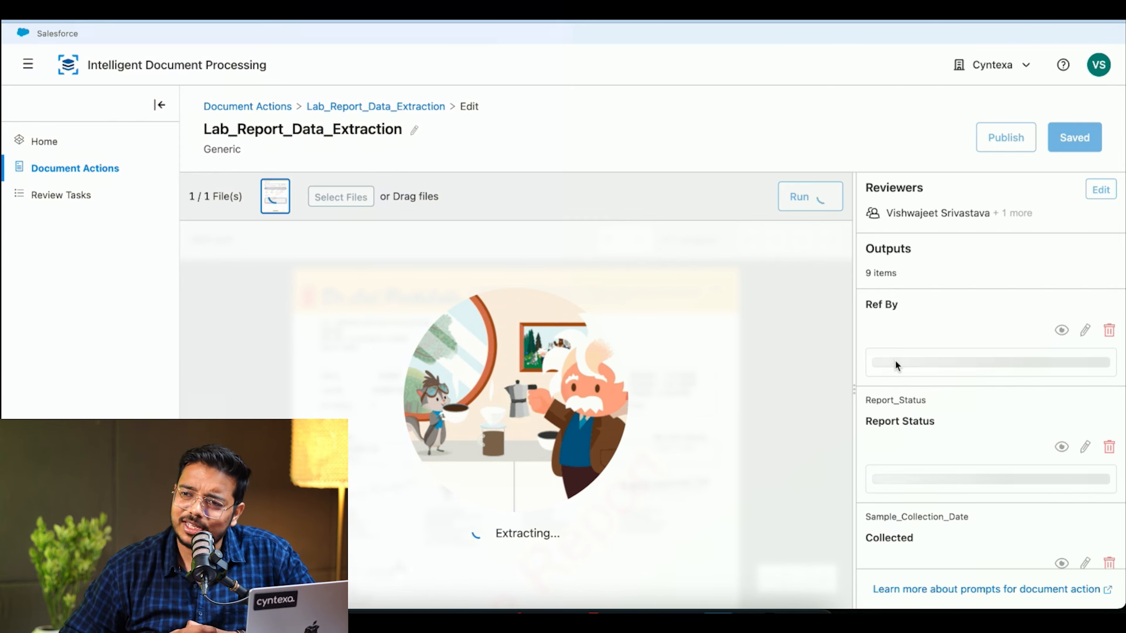
pyautogui.click(811, 196)
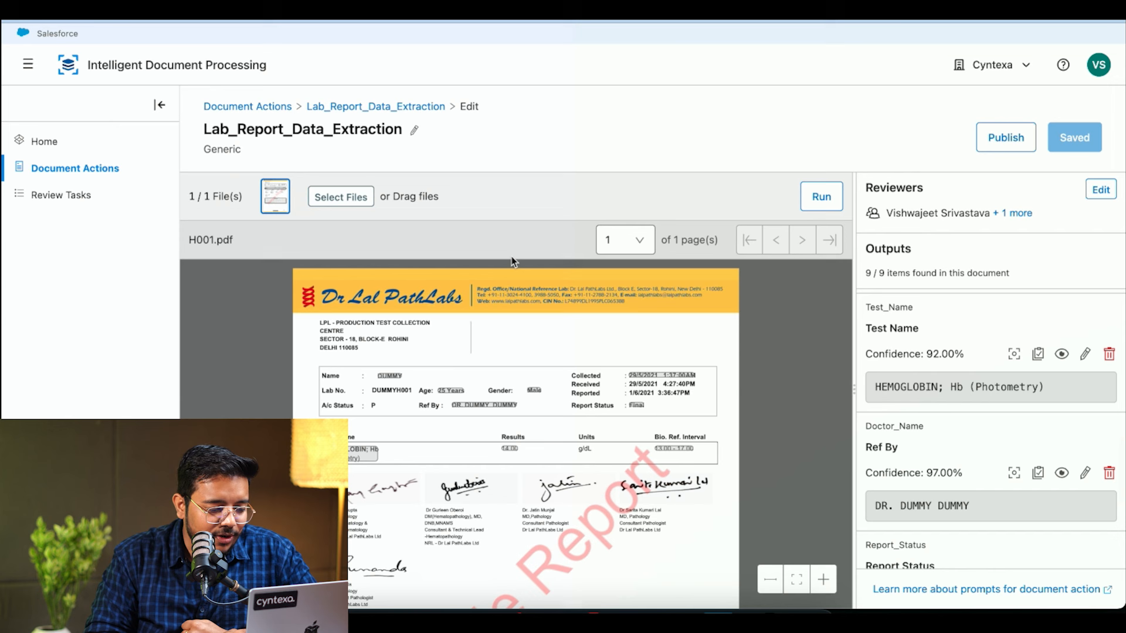
pyautogui.scroll(-3)
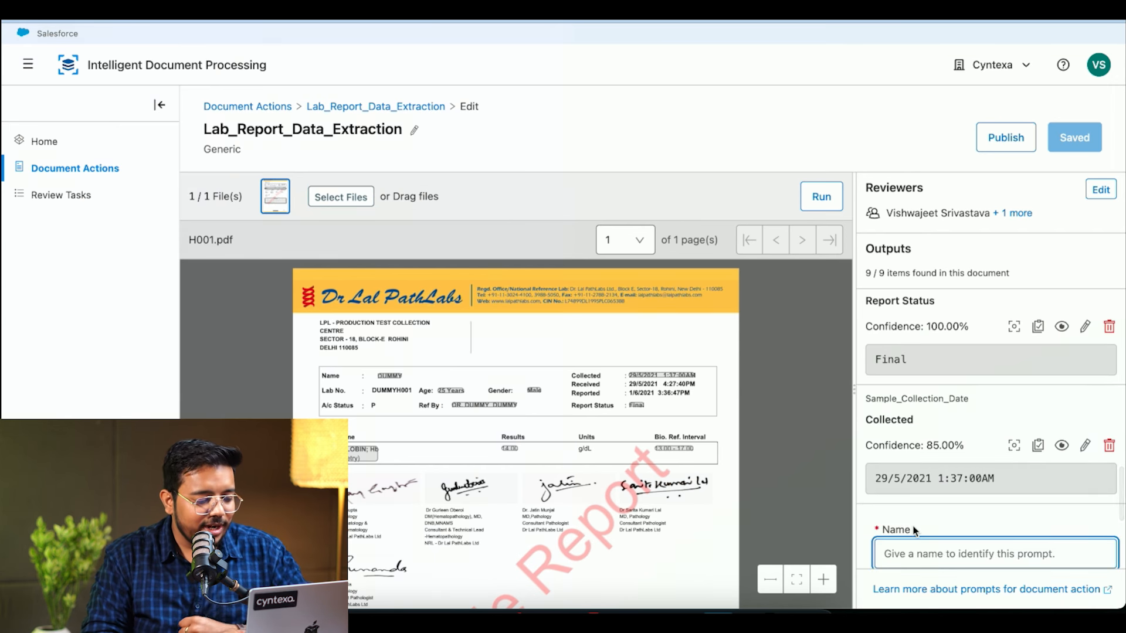
# Step: Name the new prompt LabNo with the question 'I want LabNo from this PDF'
pyautogui.write('LabNo')
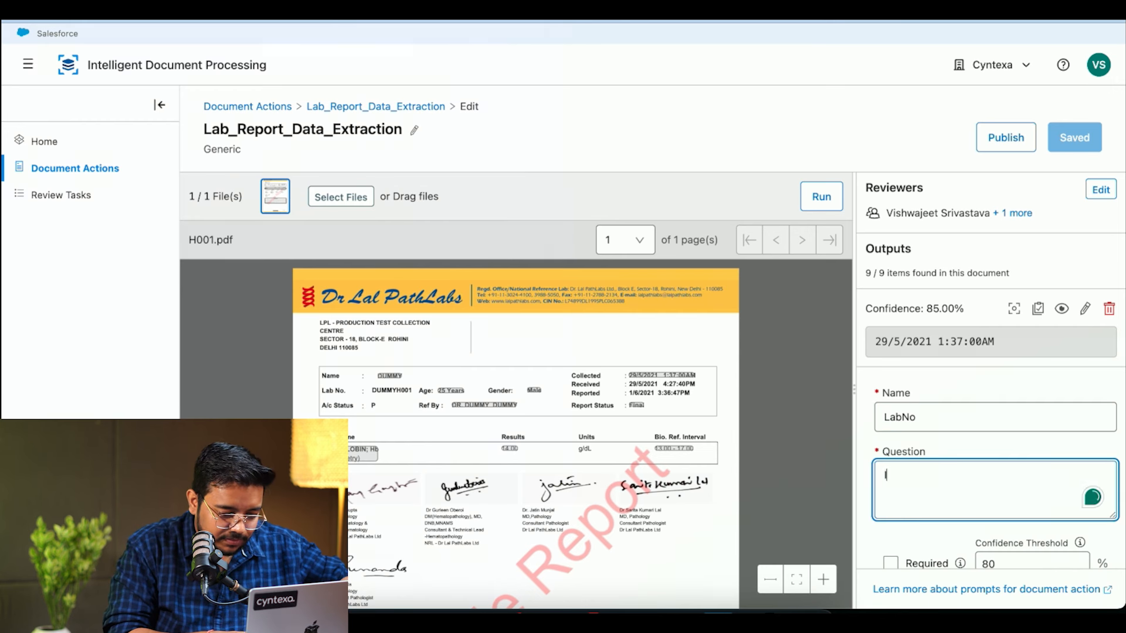
pyautogui.write('I want Kav')
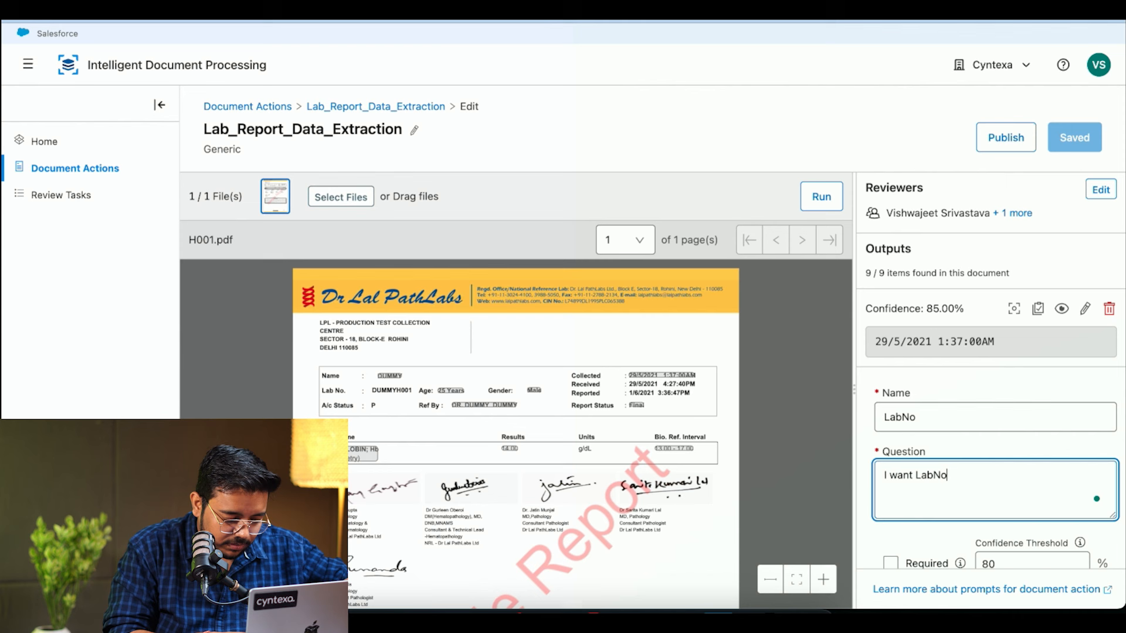
pyautogui.write('from thi')
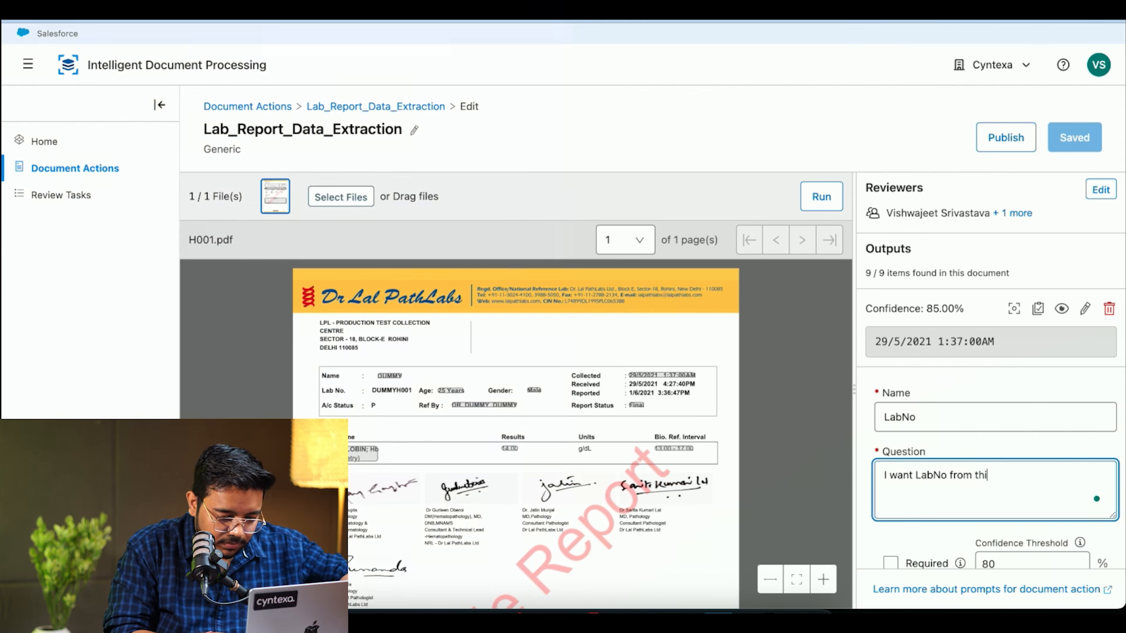
pyautogui.press('Backspace')
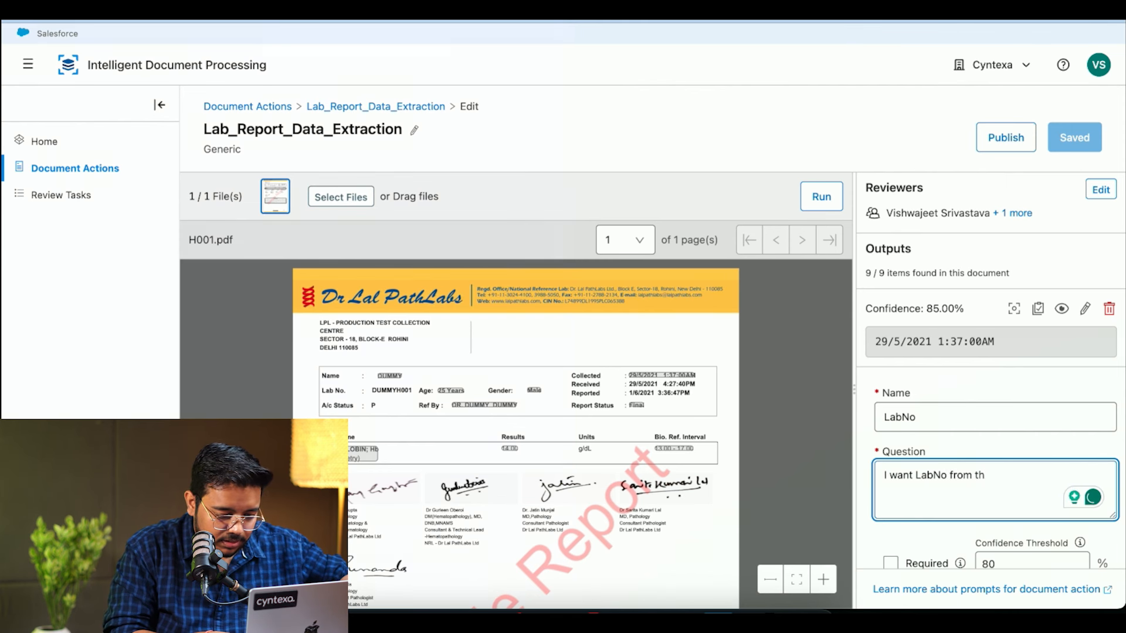
pyautogui.write('is PDF')
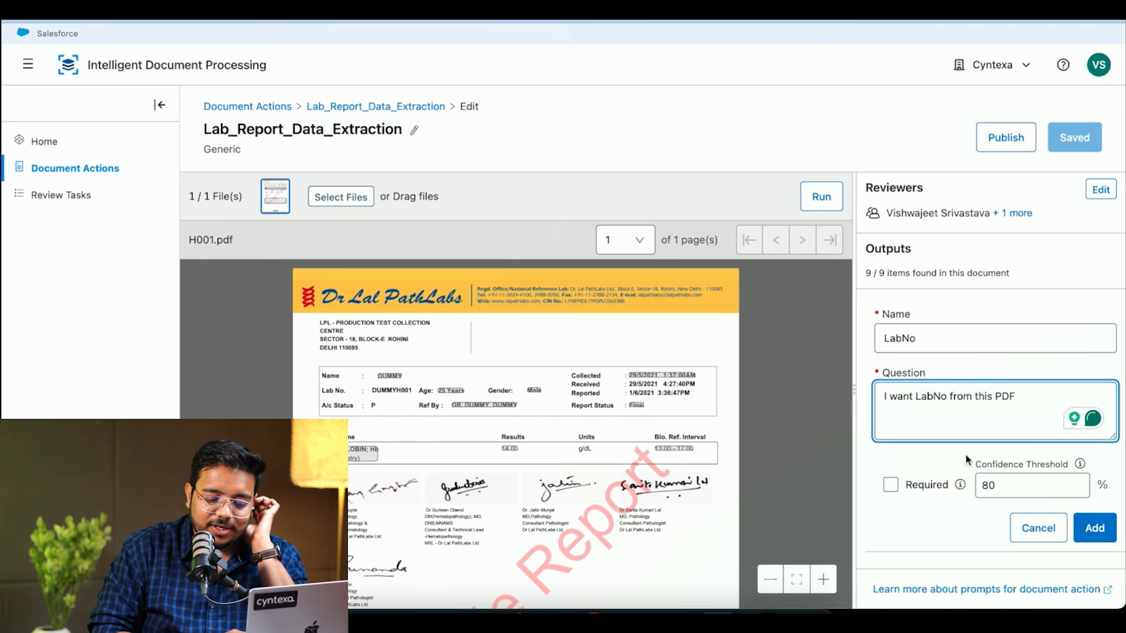
pyautogui.moveTo(1080, 465)
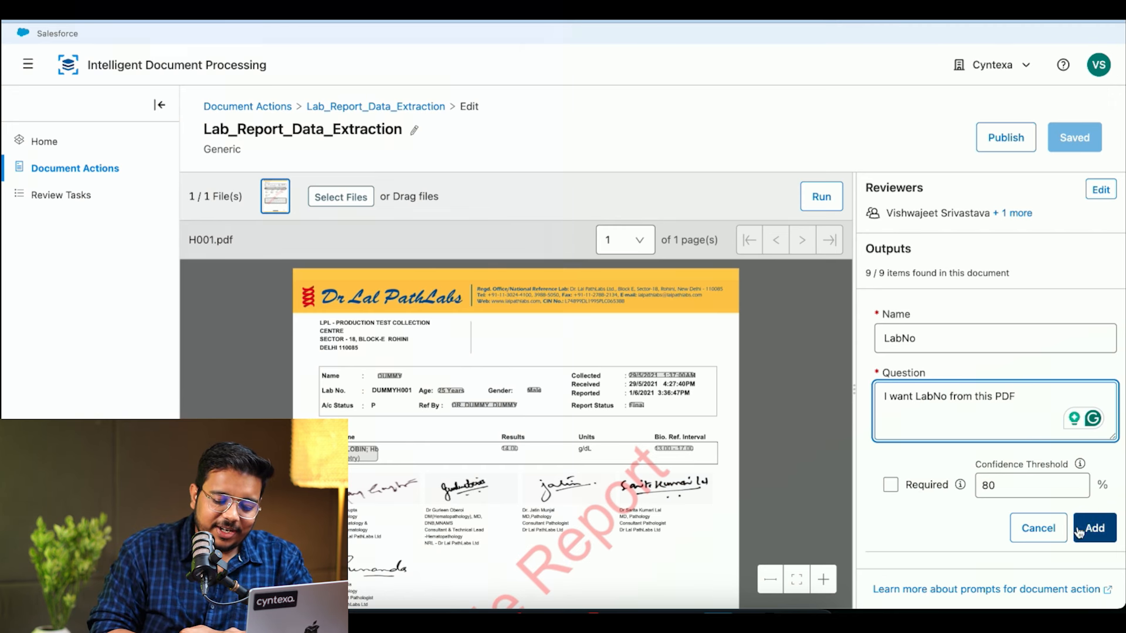
# Step: Add the LabNo prompt and rerun extraction, finding 10 of 10 outputs with LabNo DUMMYH001 at 98%
pyautogui.click(1094, 528)
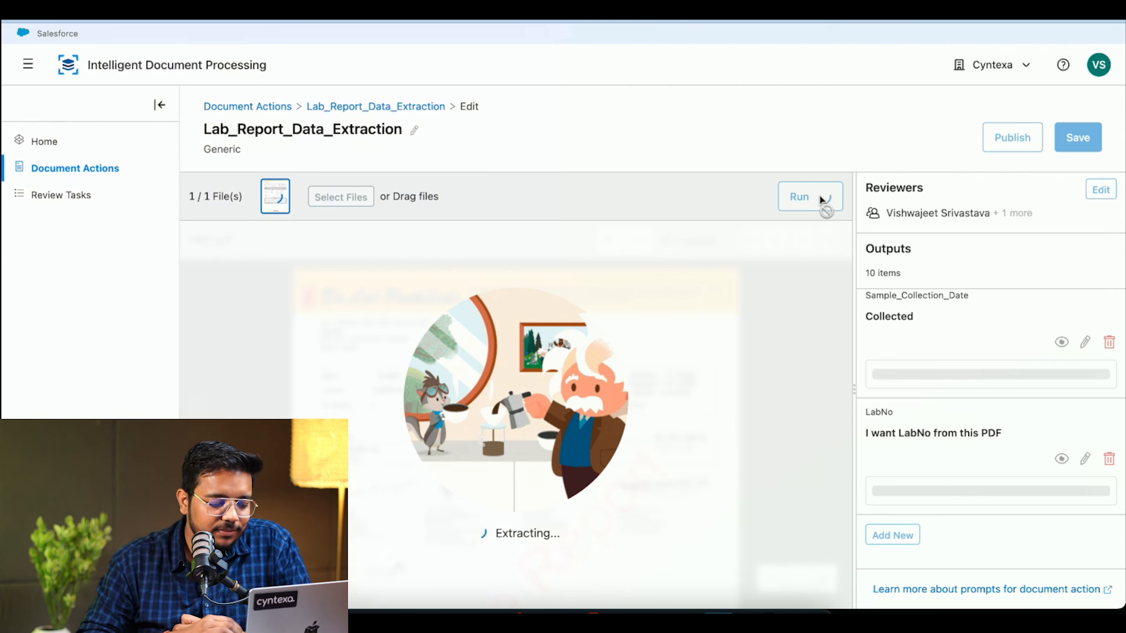
pyautogui.moveTo(917, 452)
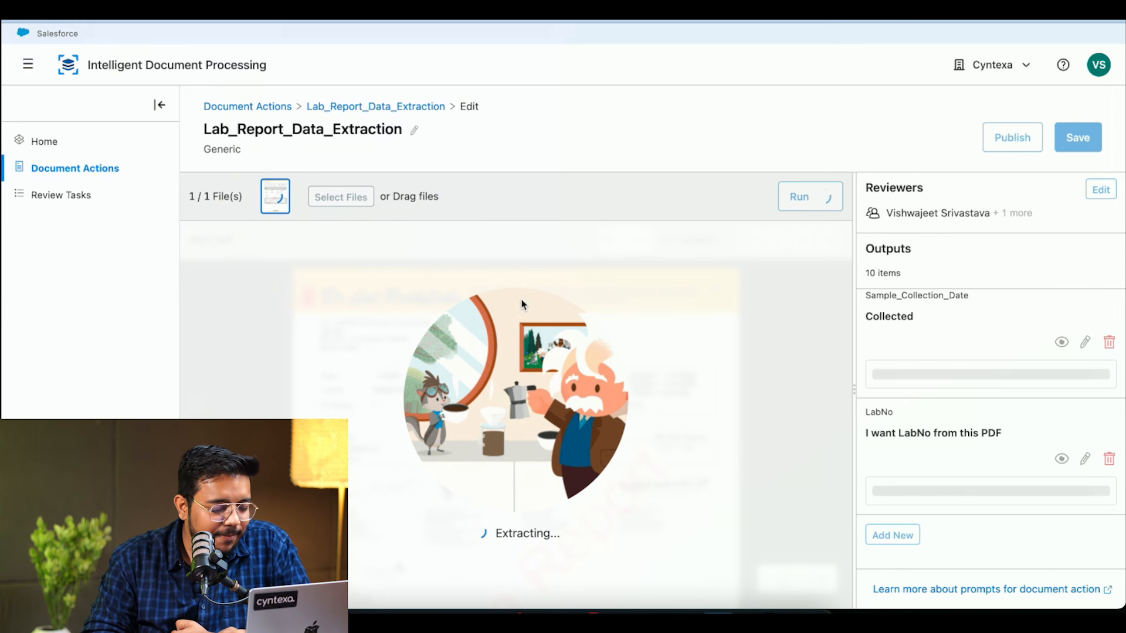
pyautogui.click(809, 196)
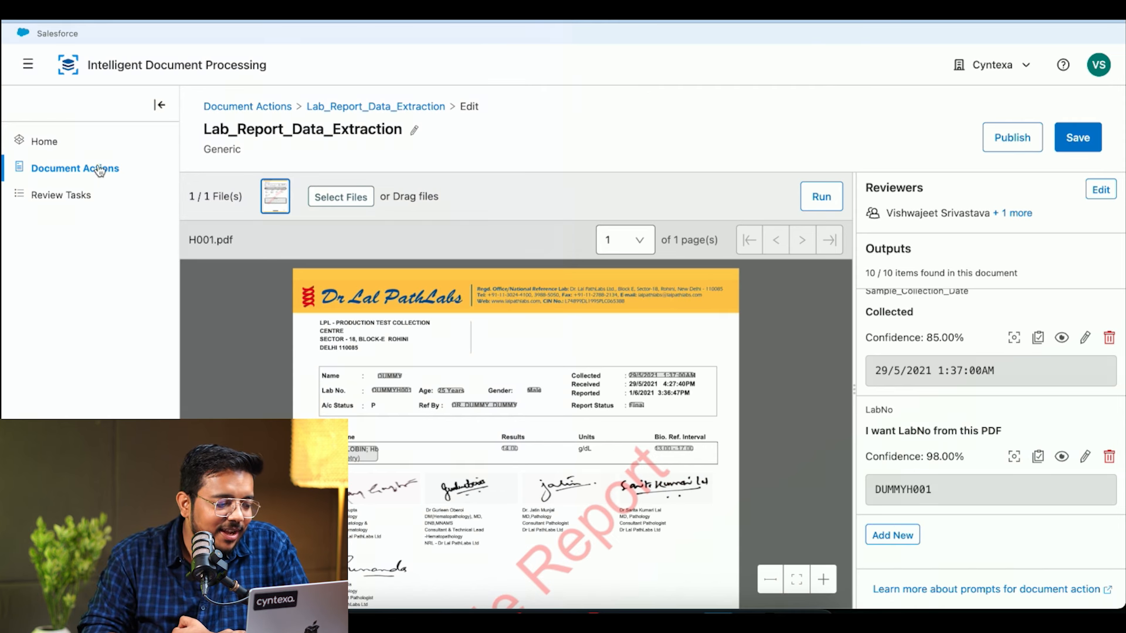
# Step: Return to Document Actions and begin a new document action of the Generic type
pyautogui.click(247, 107)
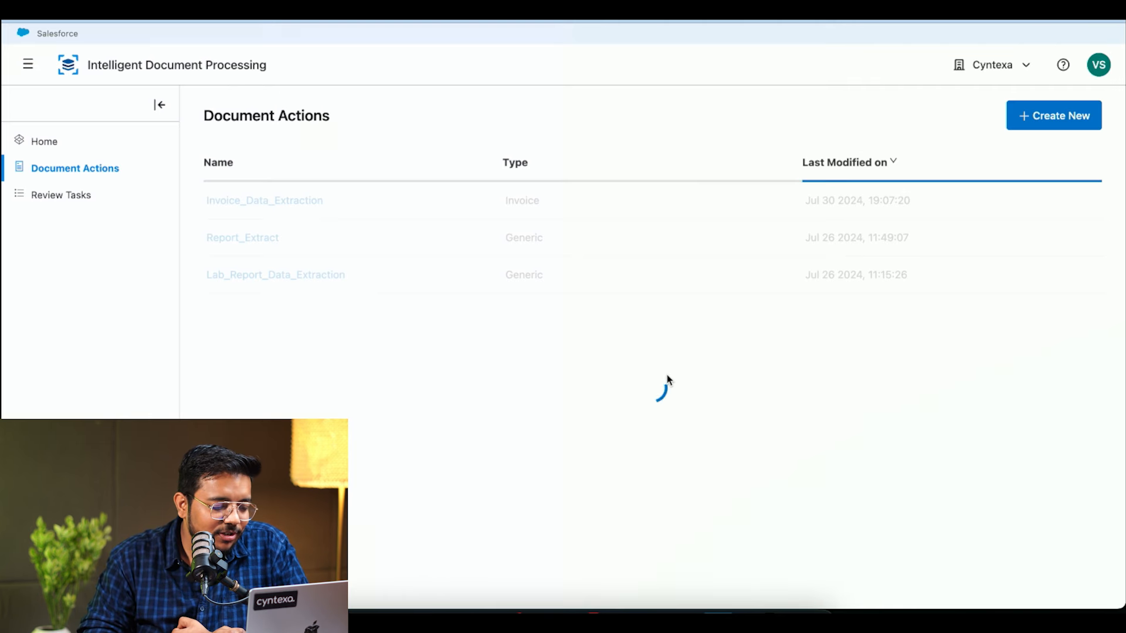
pyautogui.click(1054, 115)
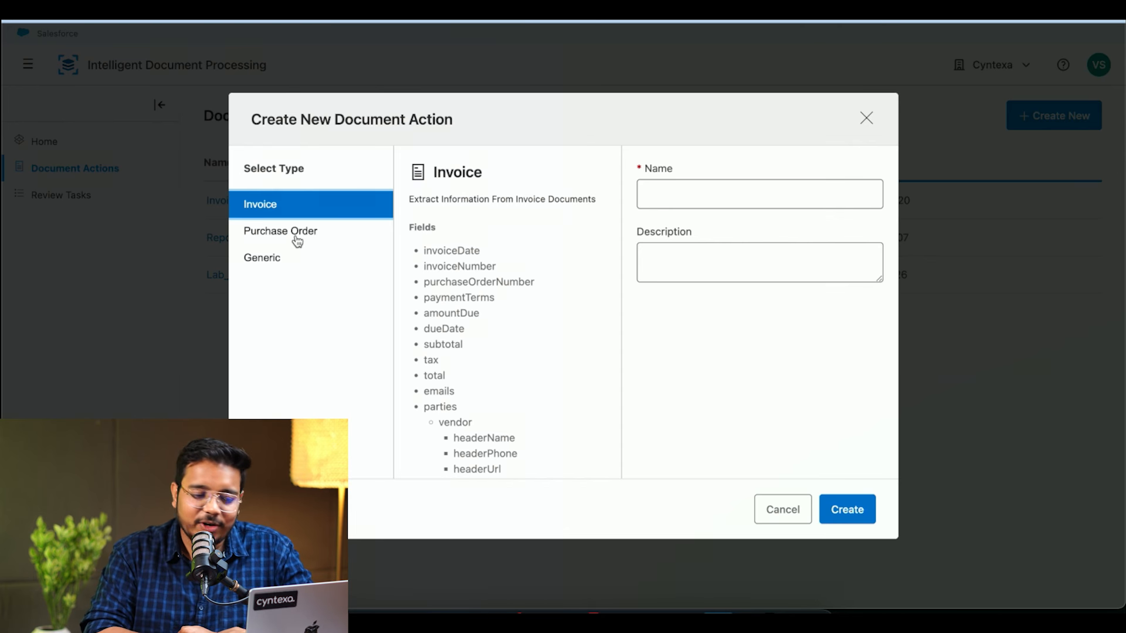
pyautogui.click(262, 257)
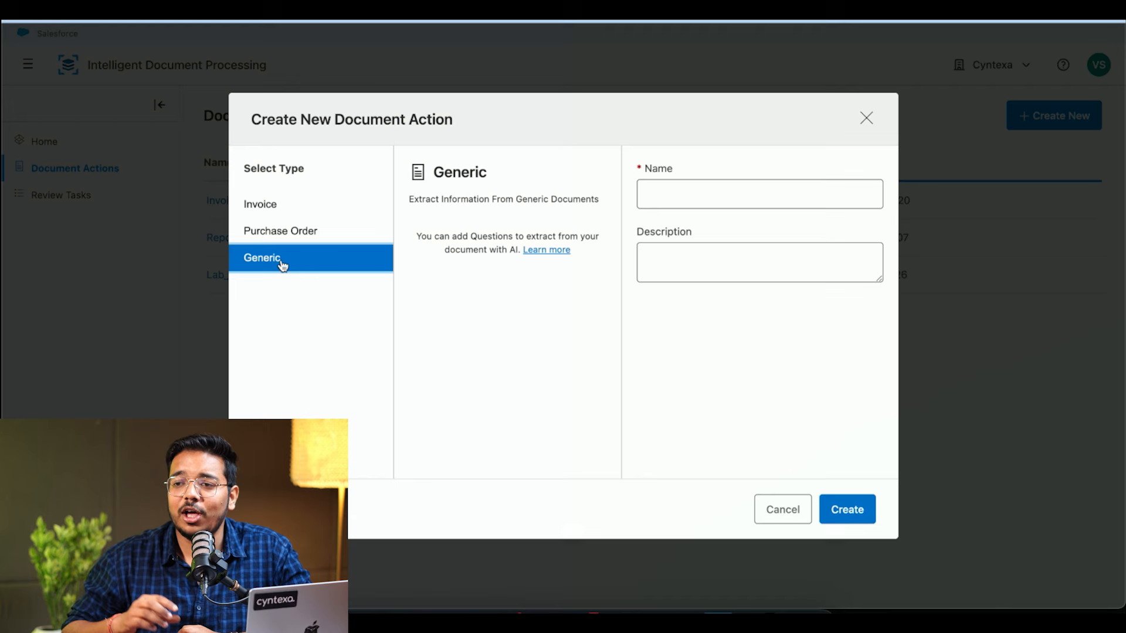